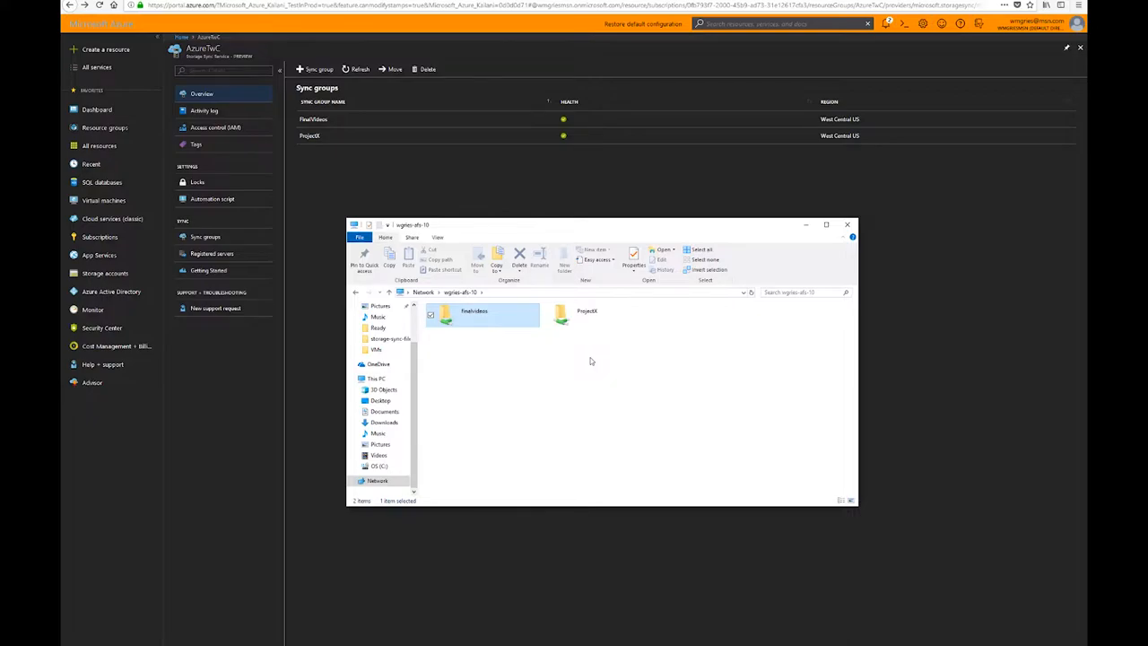
{"action": "mouse_move", "coordinate": [493, 312]}
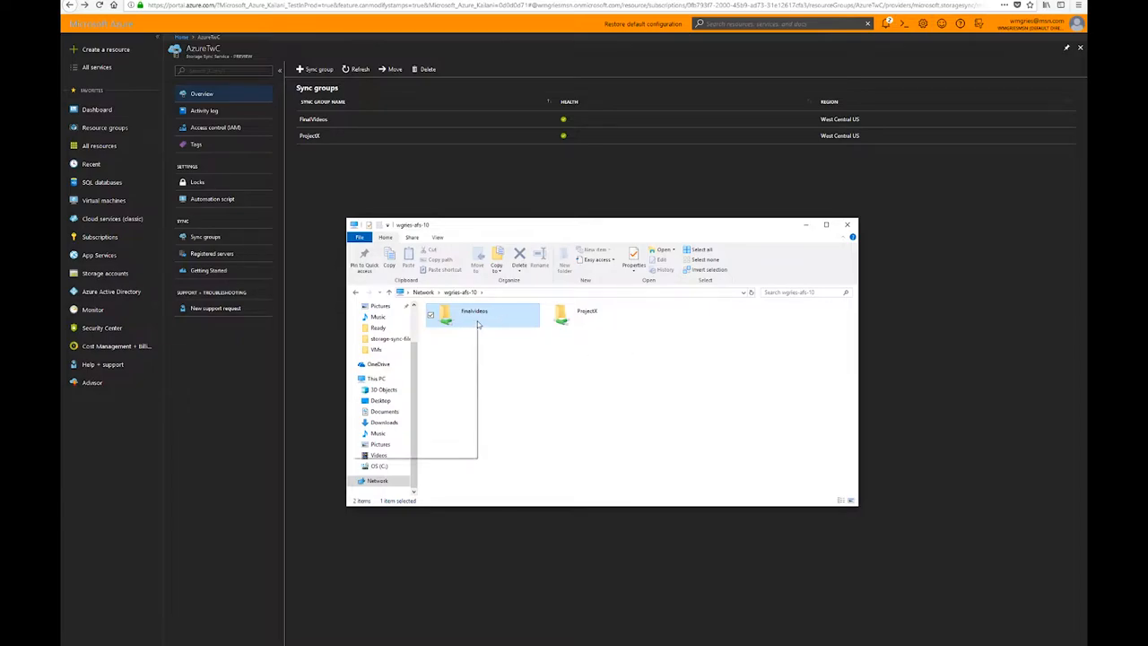
Browse into the FinalVideos share and select a couple of its video files
{"action": "double_click", "coordinate": [474, 316]}
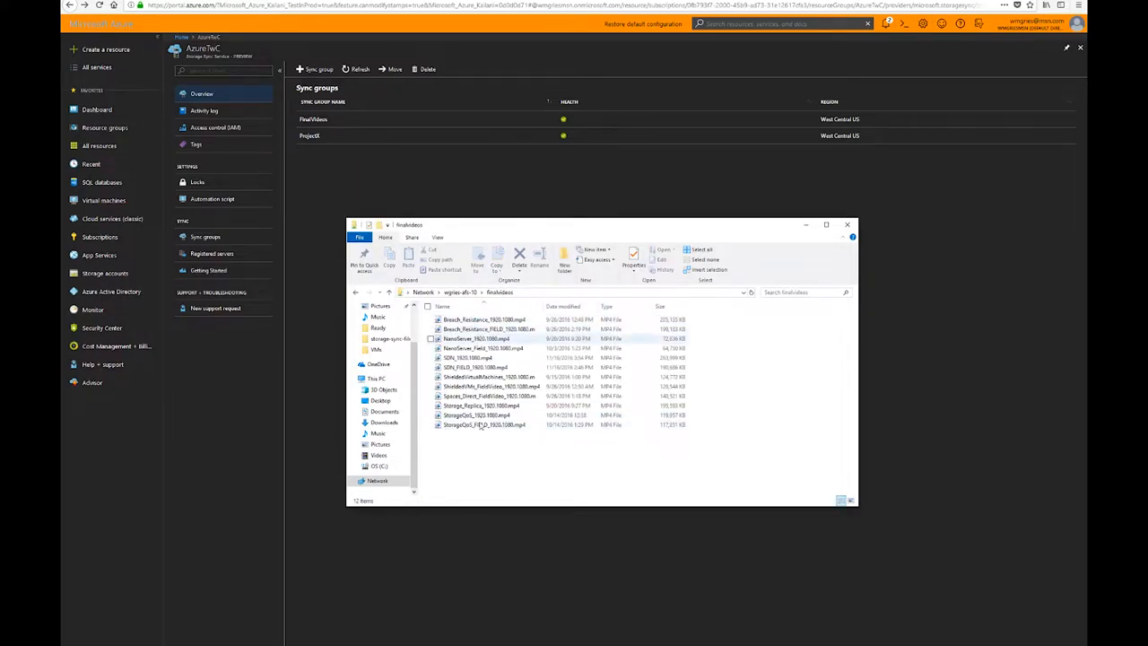
{"action": "left_click", "coordinate": [484, 406]}
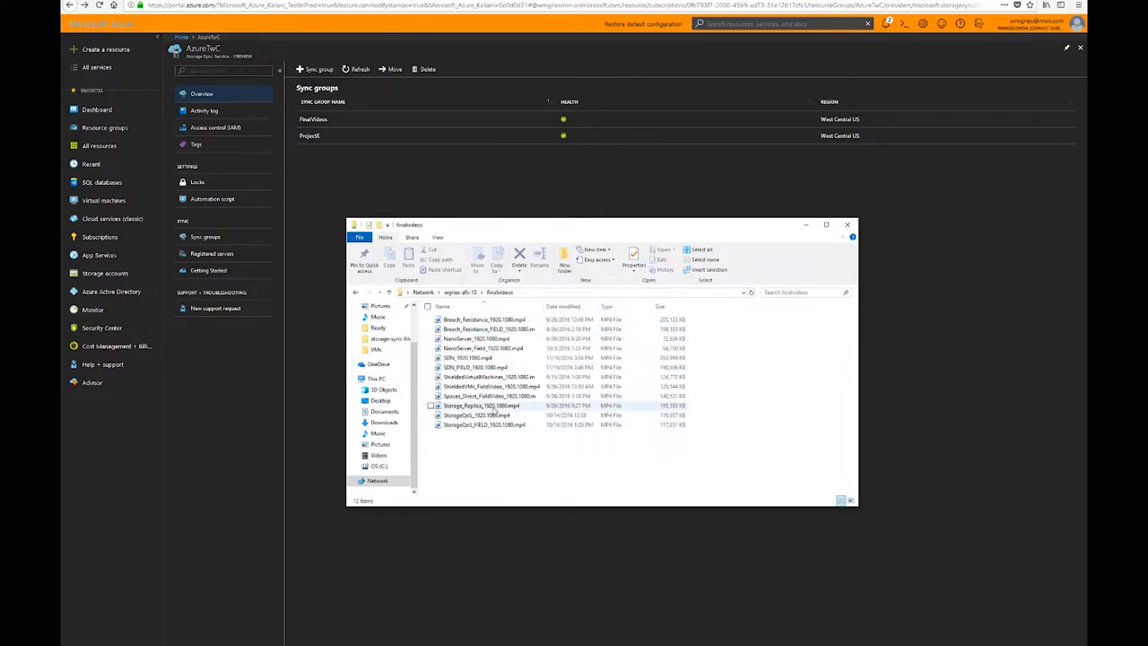
{"action": "mouse_move", "coordinate": [484, 405]}
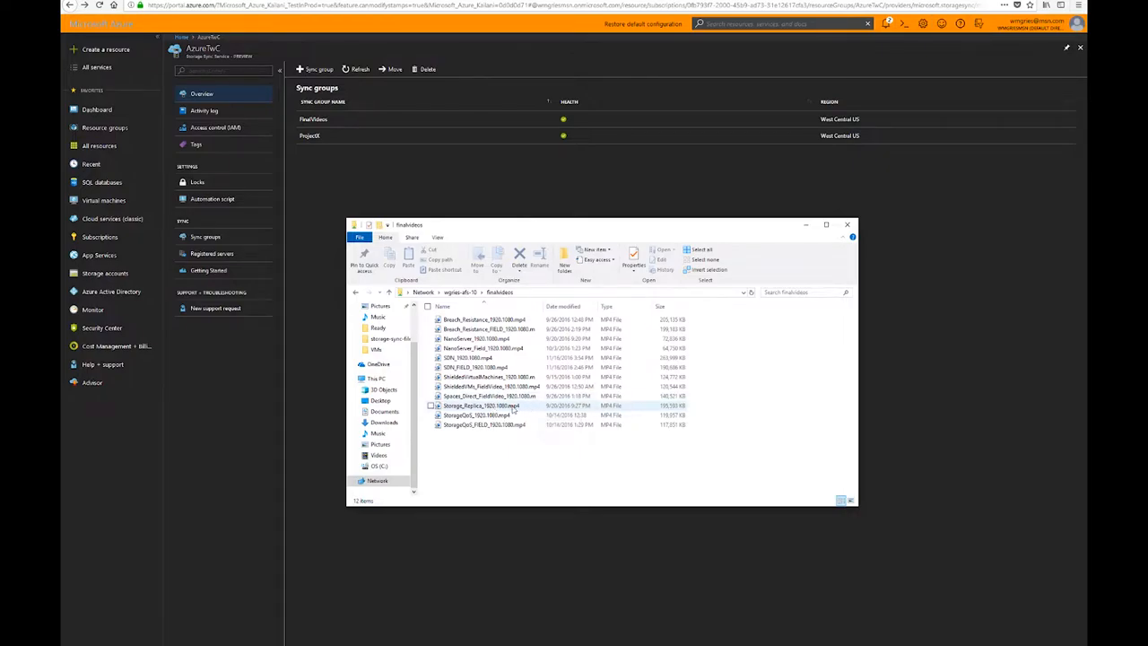
{"action": "left_click", "coordinate": [487, 396]}
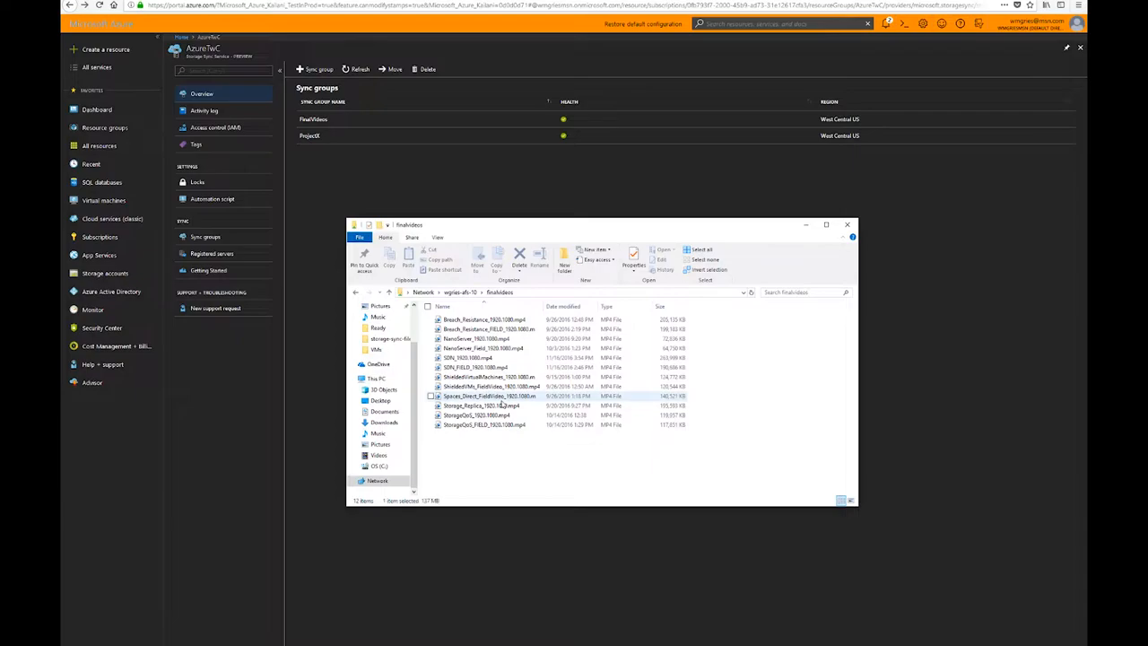
Select a FinalVideos video file to inspect its properties
{"action": "left_click", "coordinate": [484, 396]}
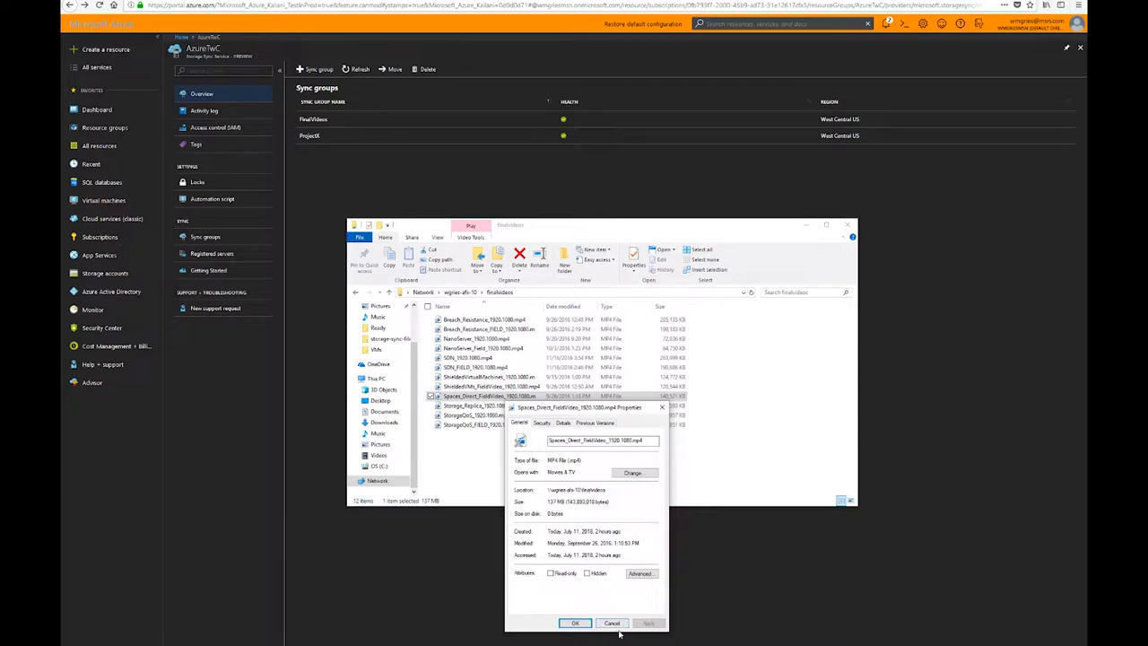
{"action": "left_click", "coordinate": [574, 623]}
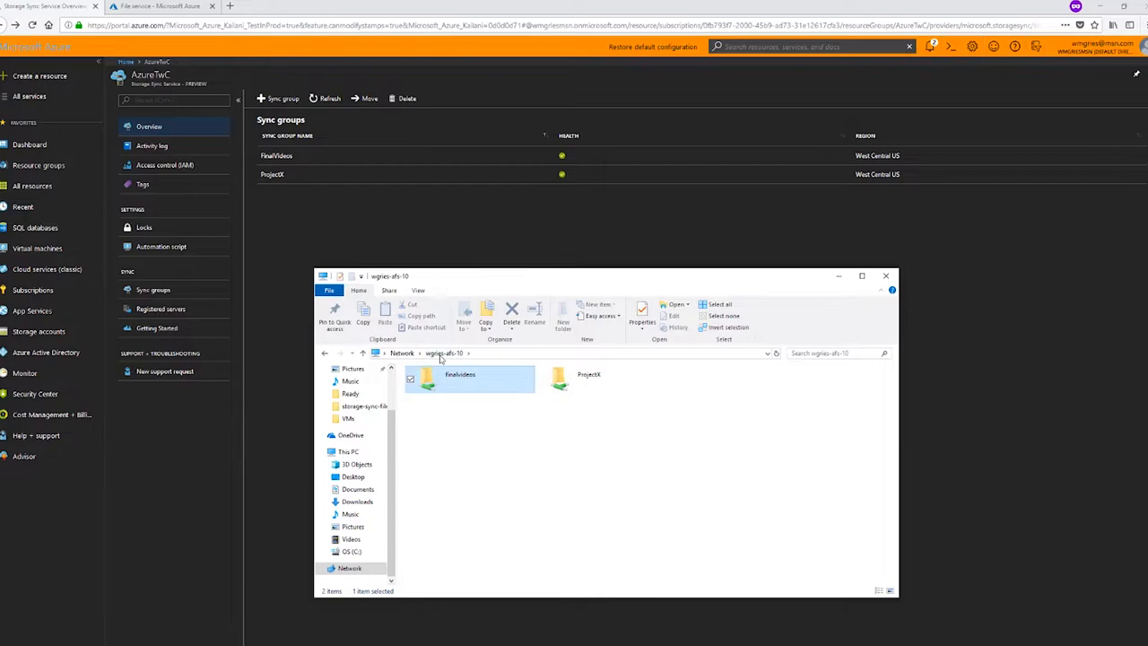
Create a new text document named test.txt inside ProjectX's 001-DemoDirectory
{"action": "left_click", "coordinate": [601, 376]}
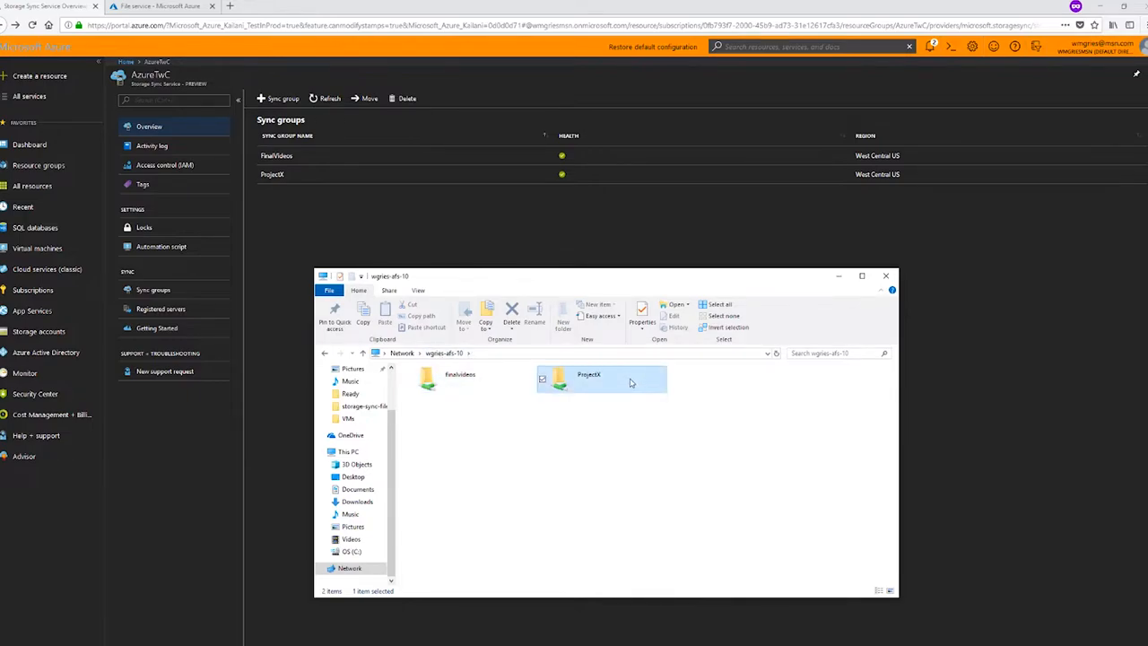
{"action": "double_click", "coordinate": [588, 379]}
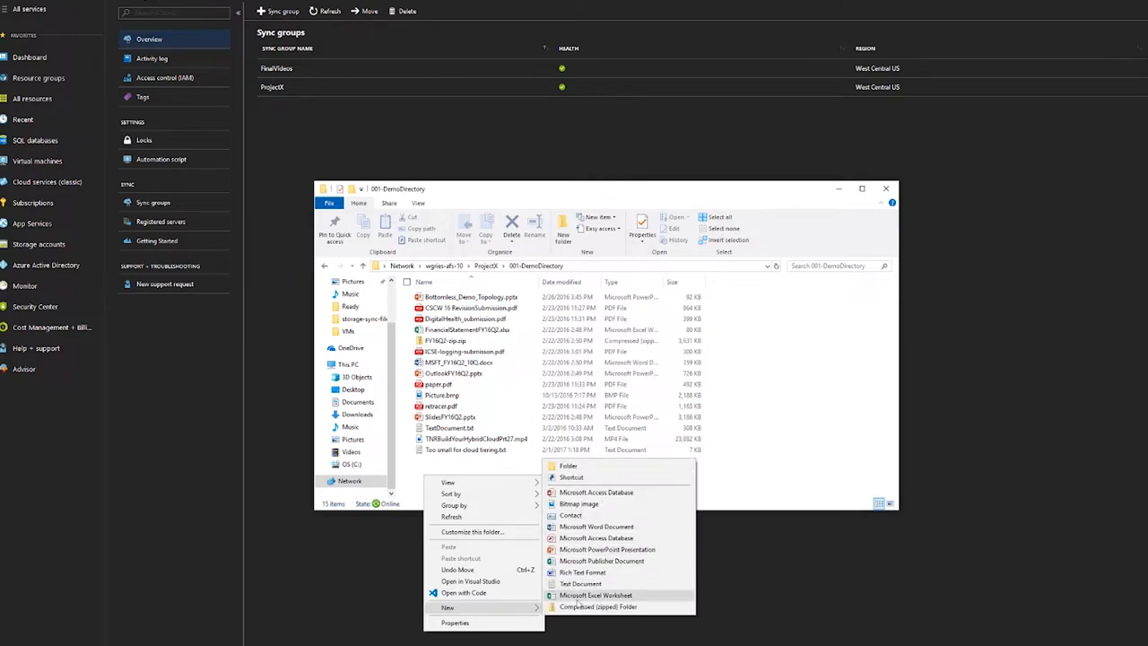
{"action": "left_click", "coordinate": [582, 583]}
{"action": "type", "text": "test.txt"}
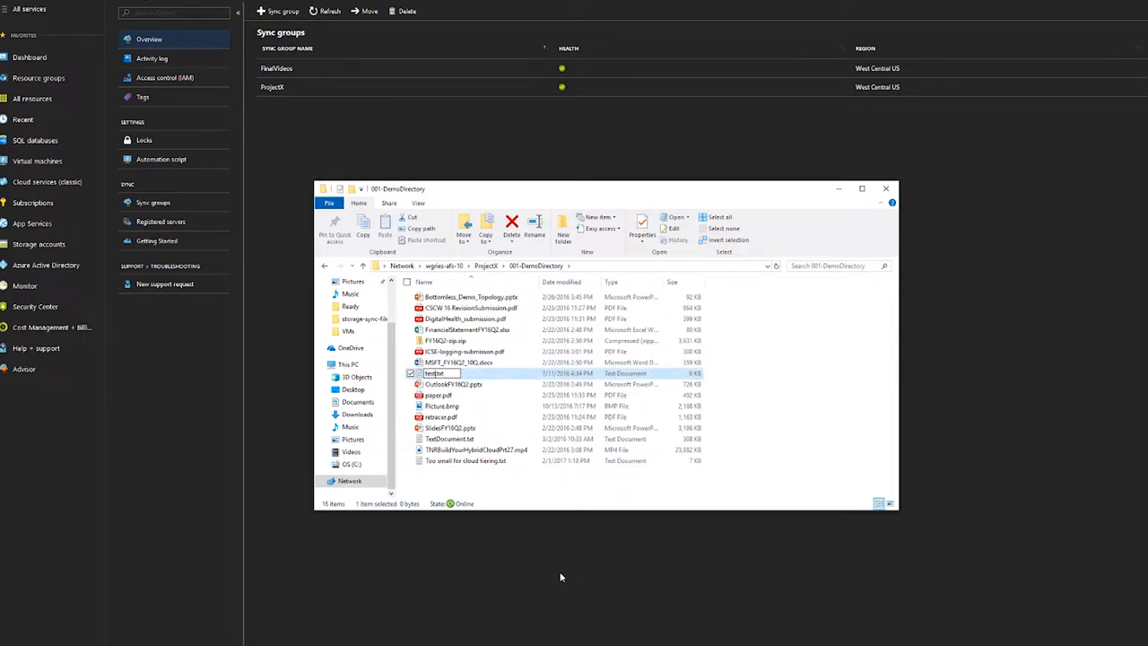
{"action": "key", "text": "Return"}
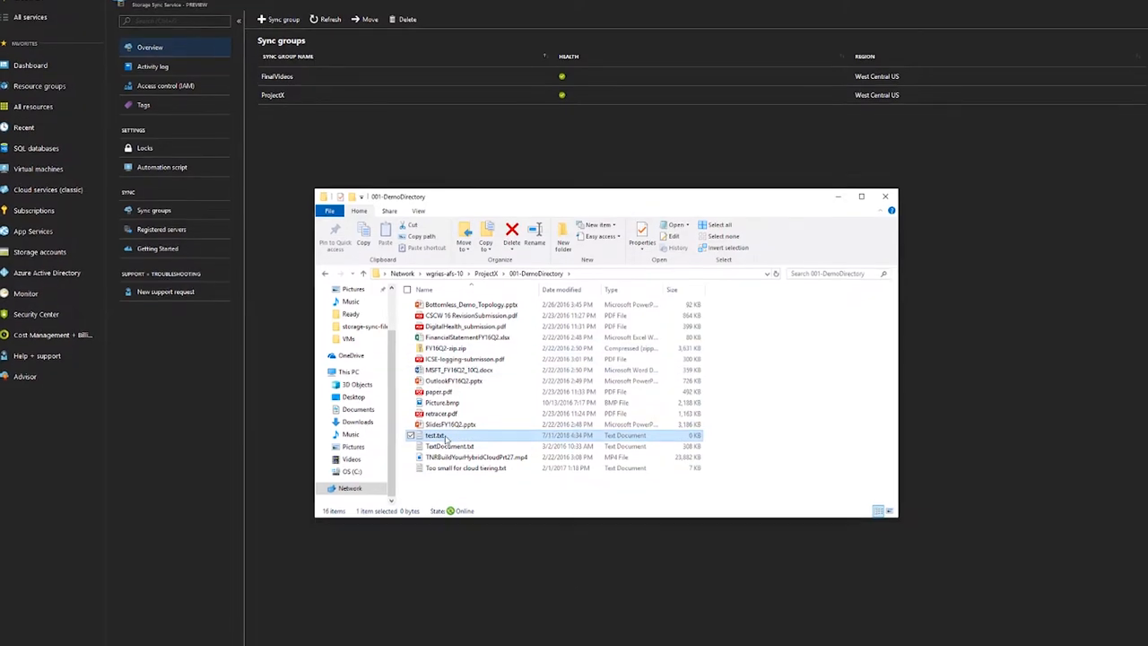
Edit test.txt in Notepad so it contains 'Hello world!'
{"action": "double_click", "coordinate": [438, 436]}
{"action": "type", "text": "Hello world!"}
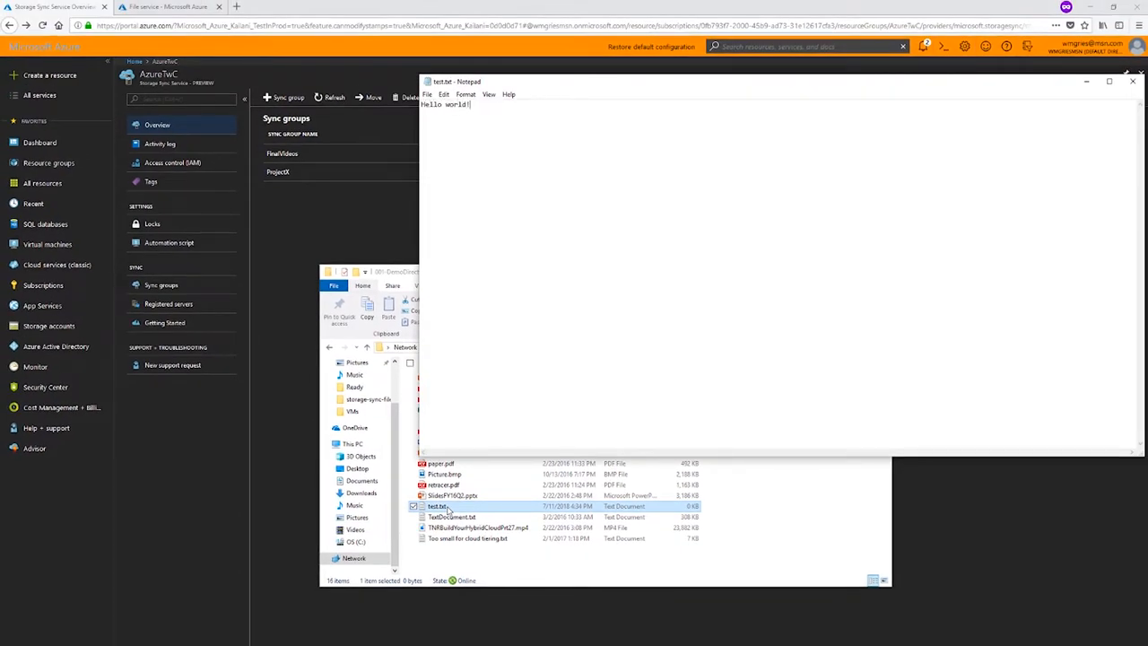
{"action": "left_click", "coordinate": [1133, 81]}
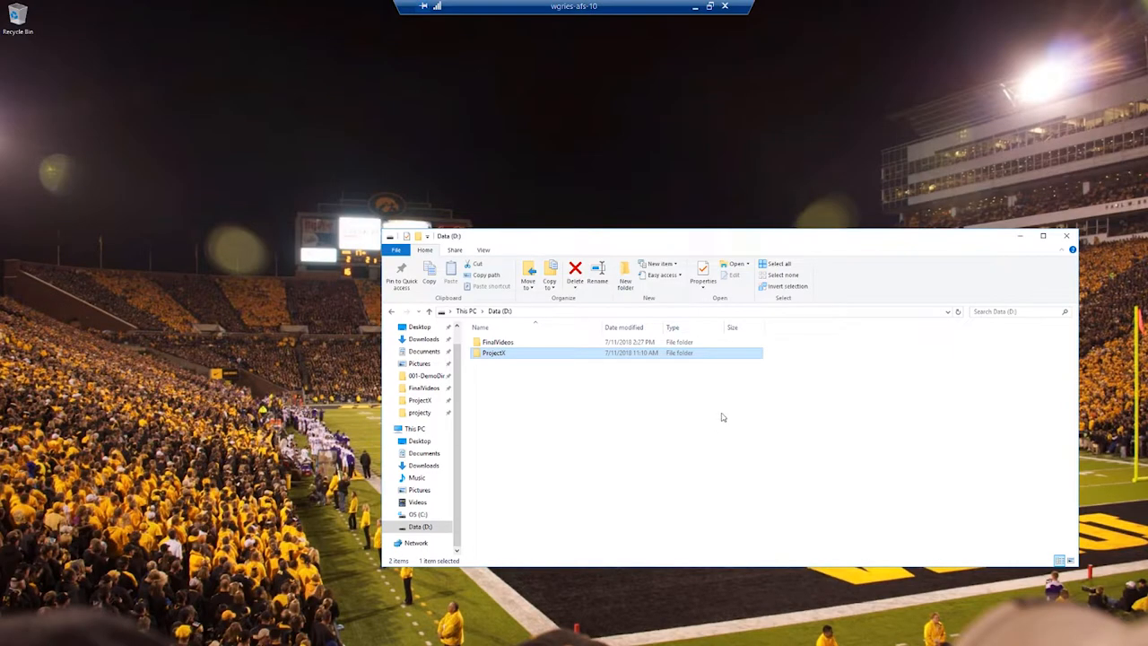
On the remote server's Data (D:) drive, browse ProjectX > 001-DemoDirectory where synced test.txt appears
{"action": "double_click", "coordinate": [498, 341]}
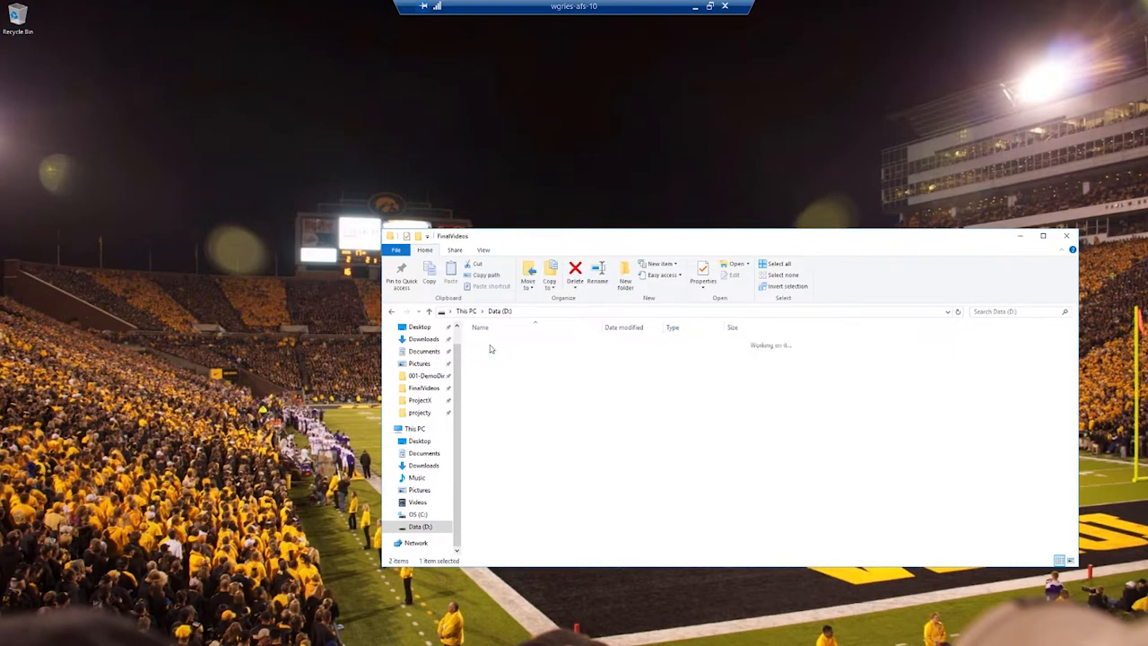
{"action": "double_click", "coordinate": [424, 388]}
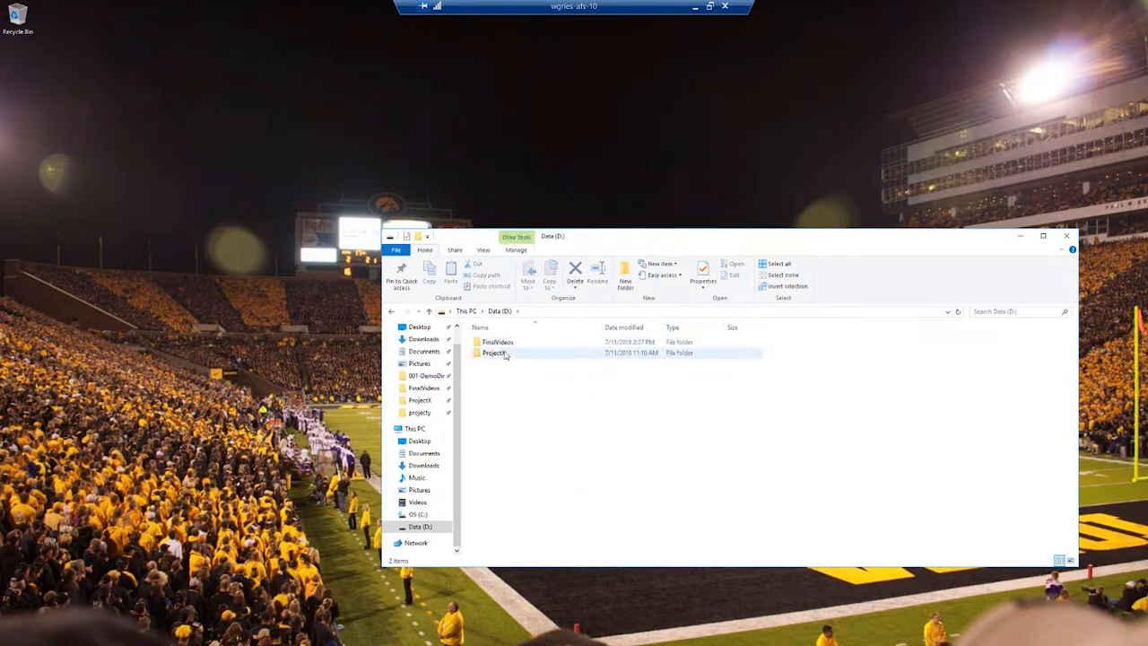
{"action": "double_click", "coordinate": [493, 351]}
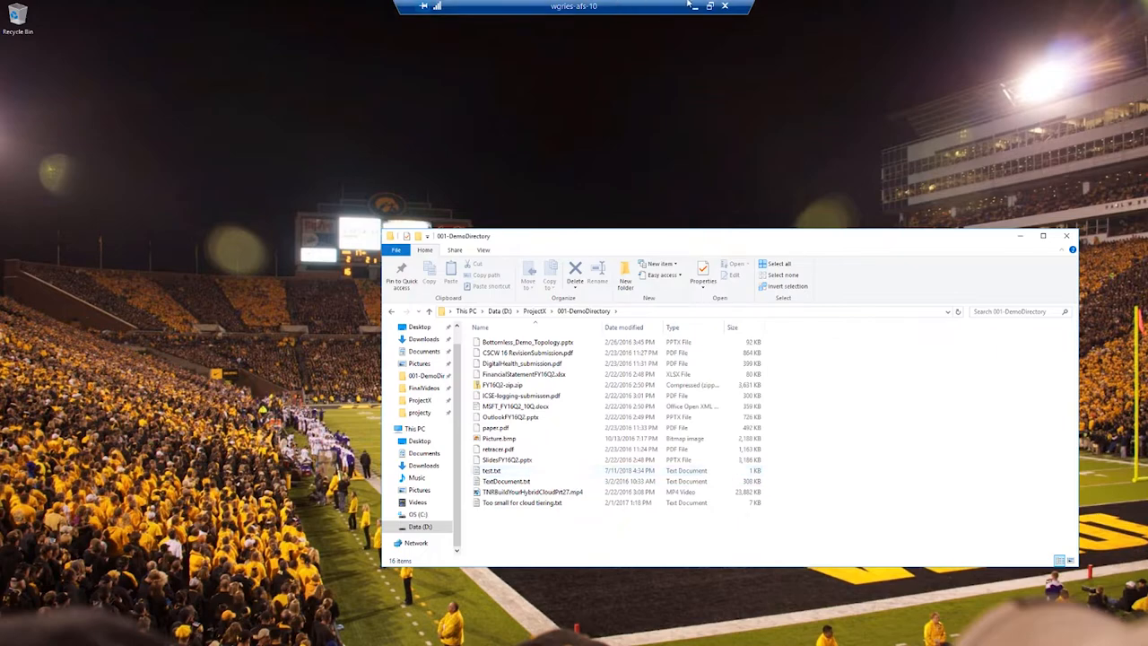
{"action": "left_click", "coordinate": [491, 470]}
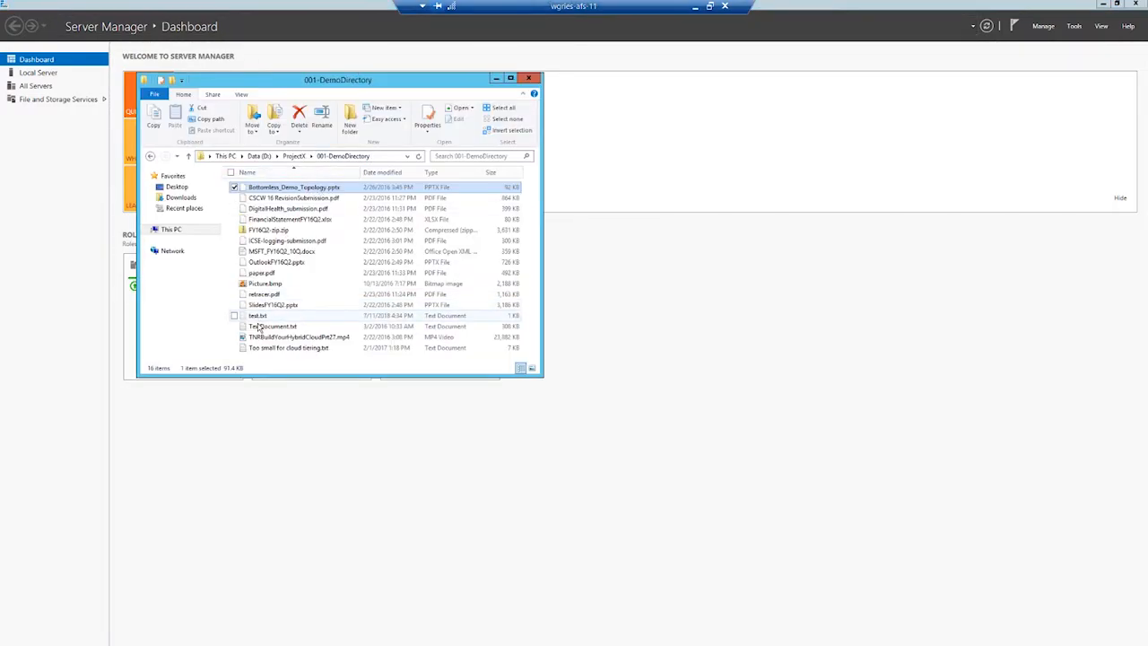
{"action": "double_click", "coordinate": [258, 316]}
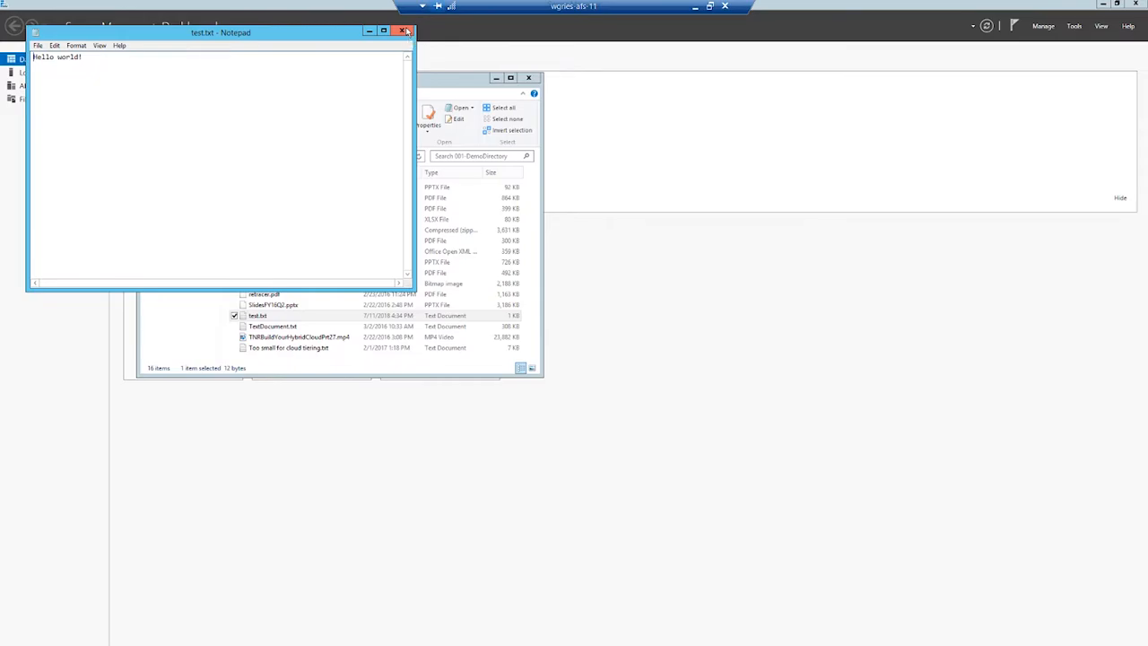
{"action": "left_click", "coordinate": [406, 32]}
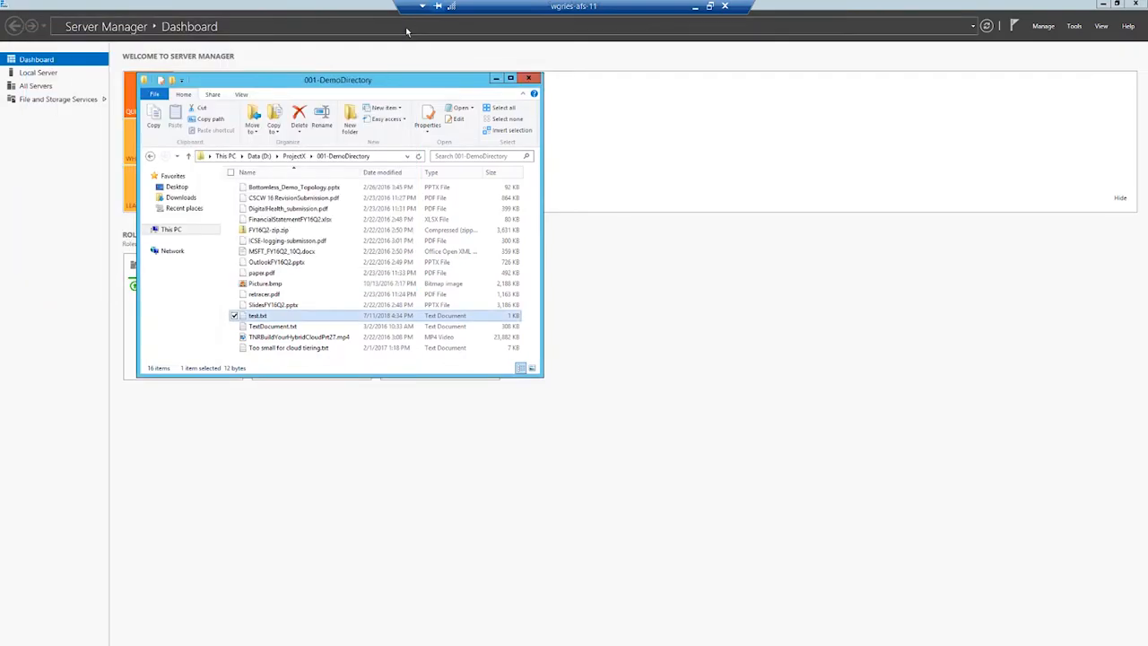